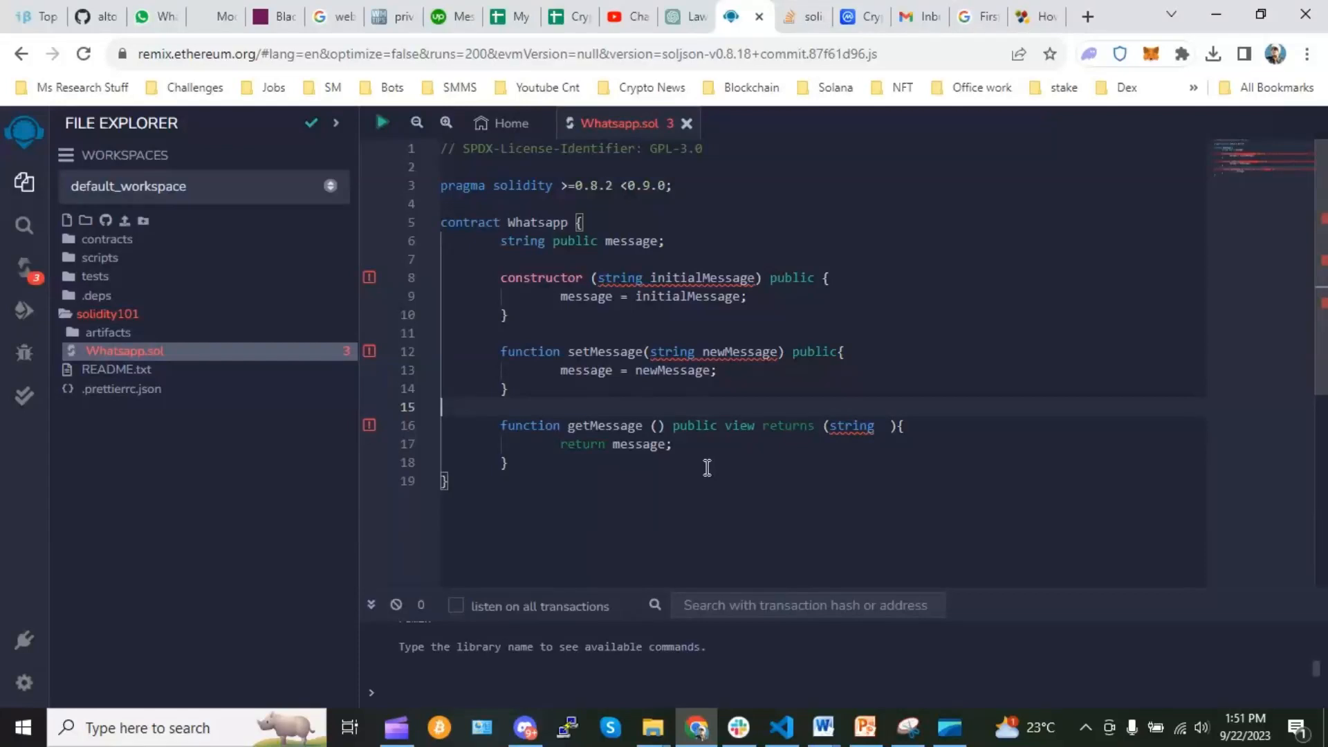
pyautogui.moveTo(710, 502)
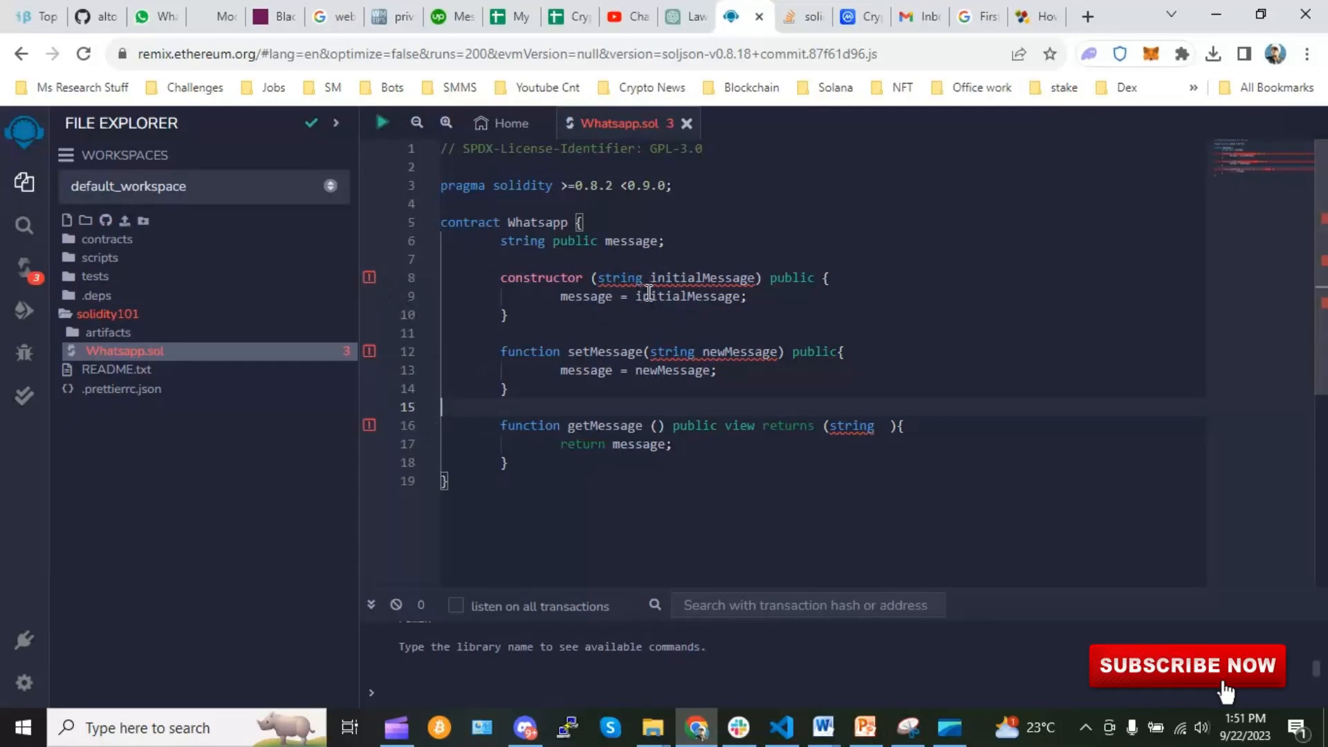
pyautogui.moveTo(647, 281)
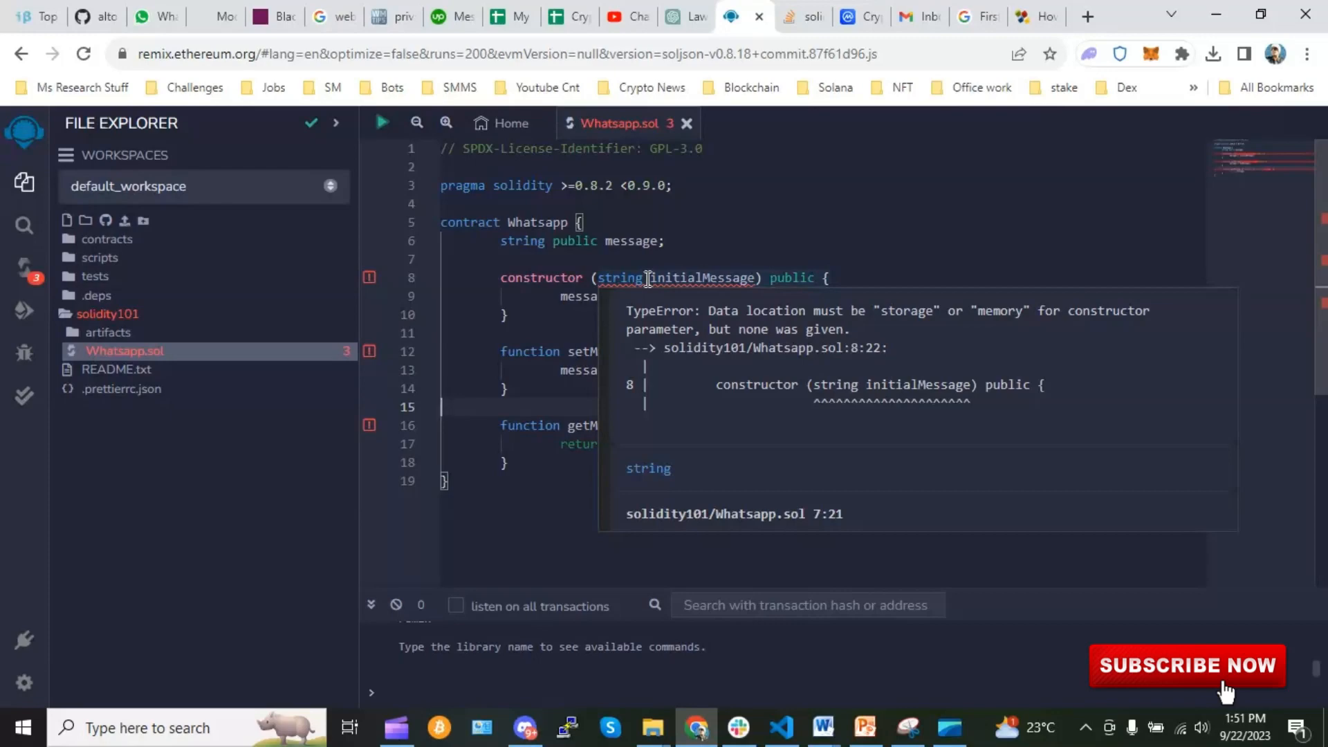
# Step: Add 'memory' to the constructor and setMessage string parameters and the getMessage return type
pyautogui.click(747, 332)
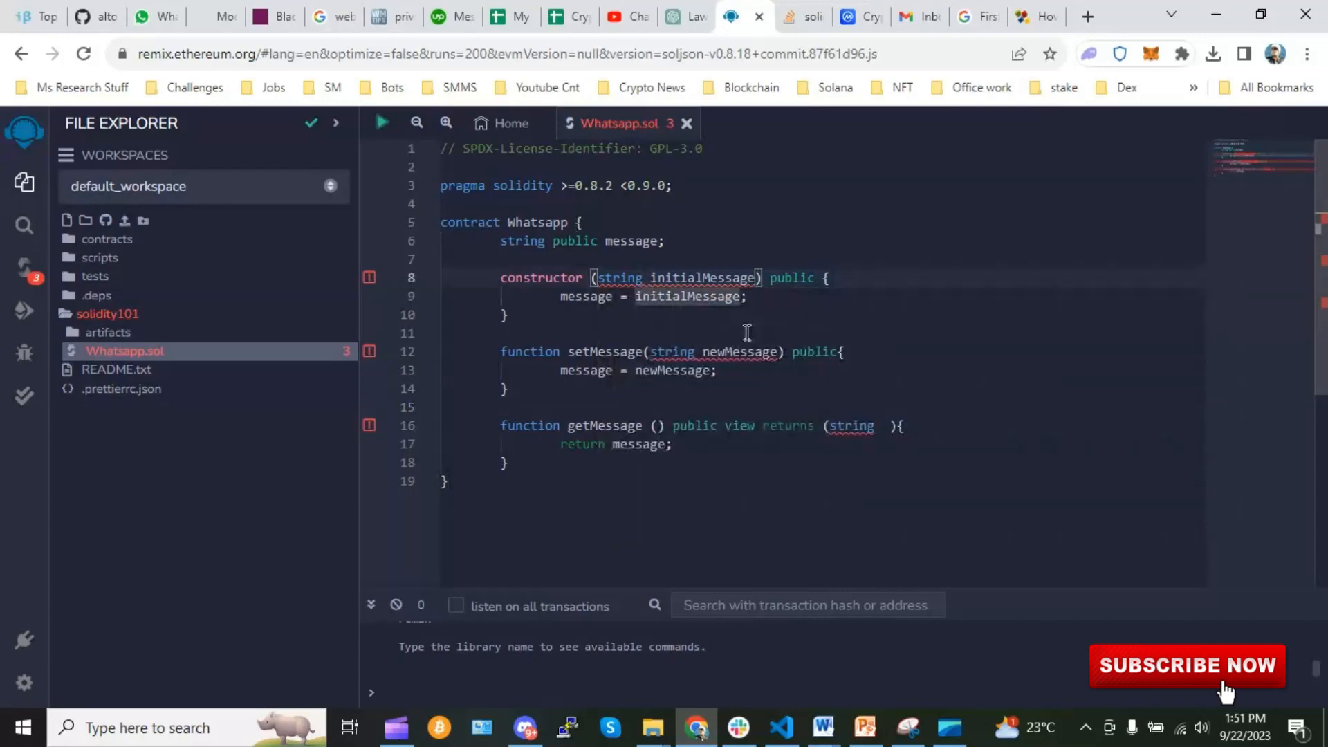
pyautogui.moveTo(696, 328)
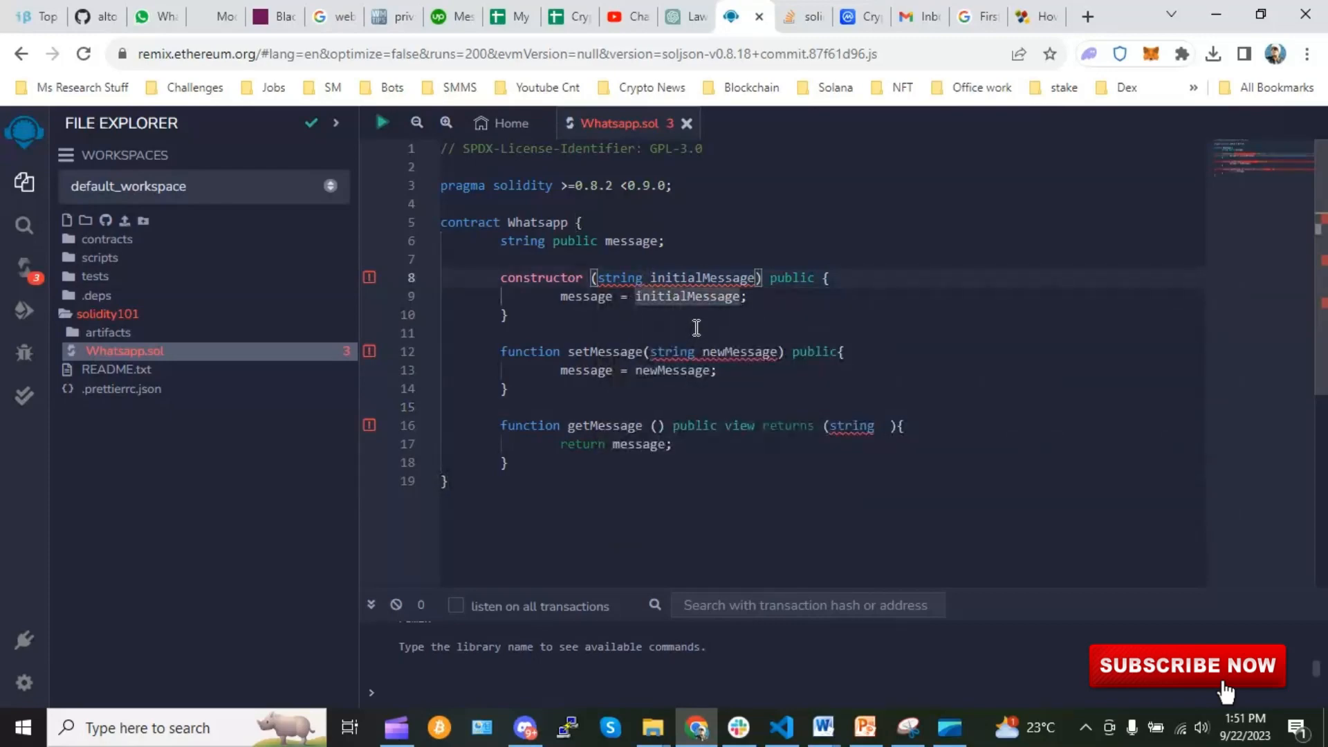
pyautogui.write('memory')
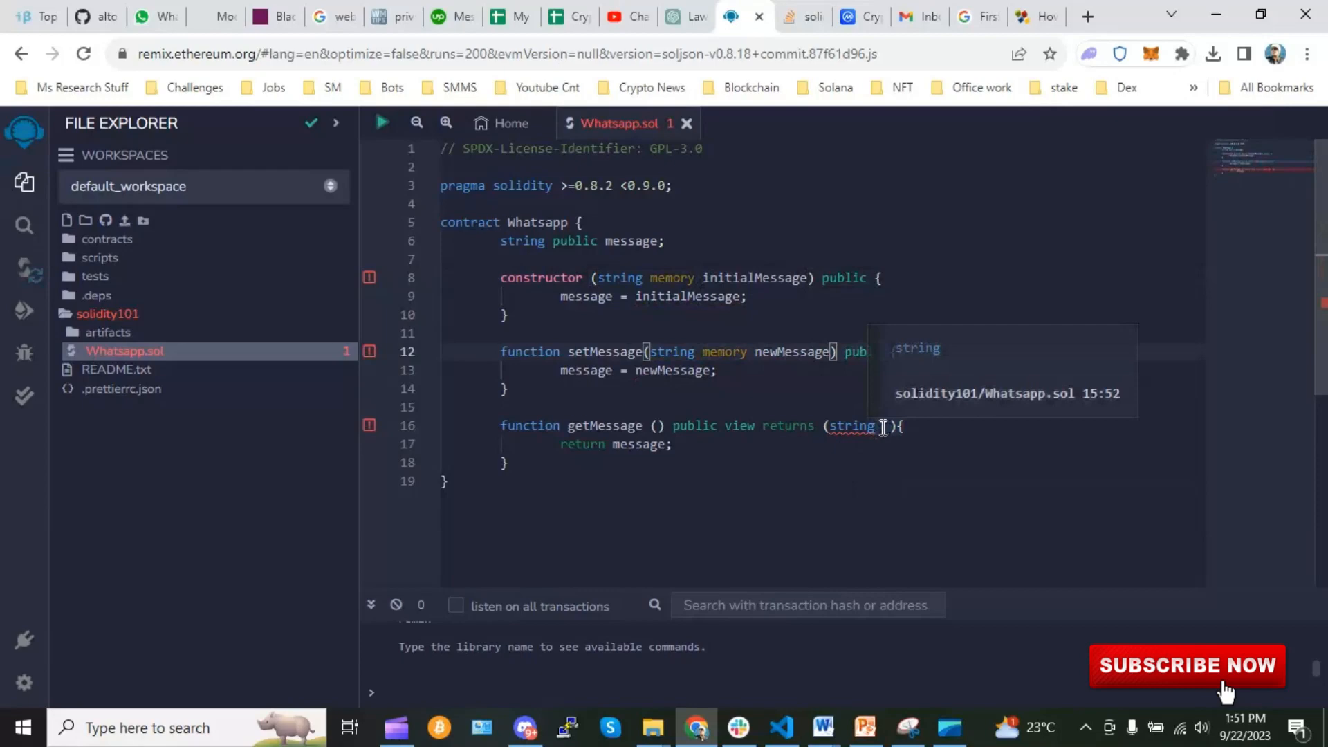
pyautogui.write('memory')
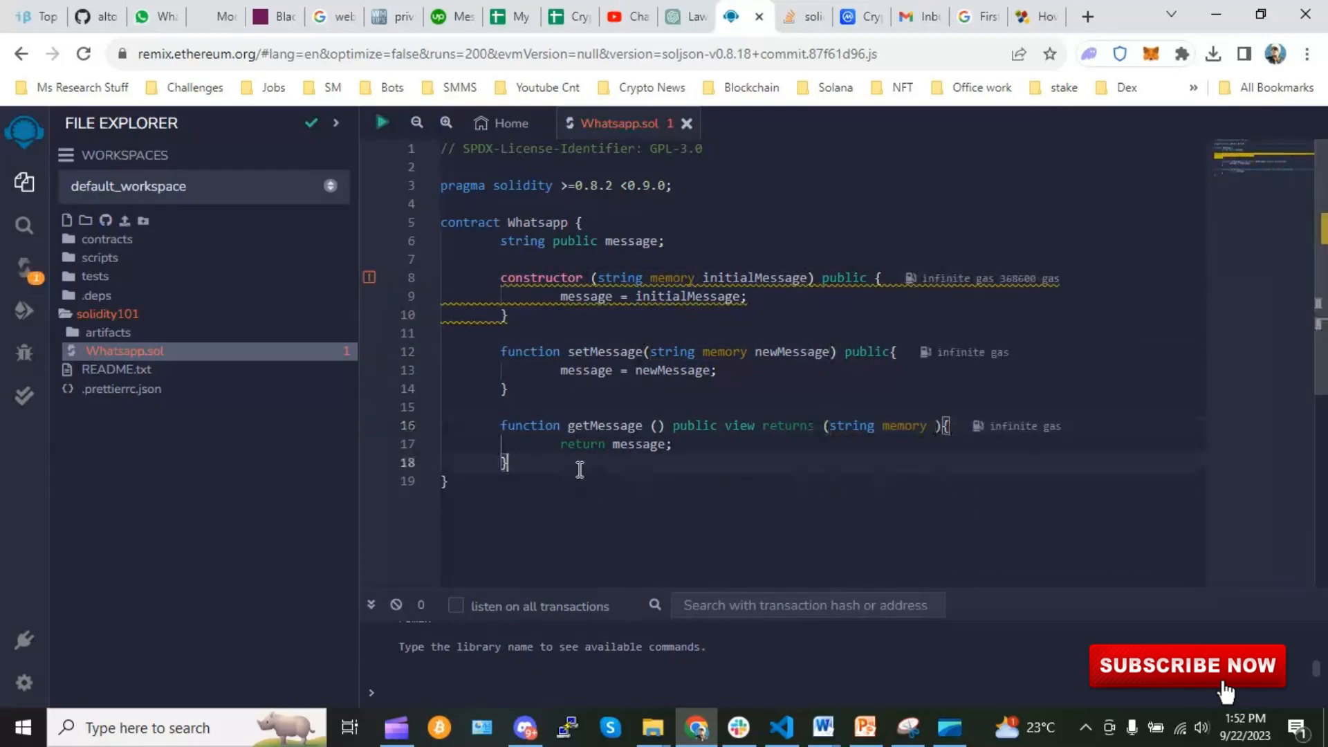
pyautogui.moveTo(756, 493)
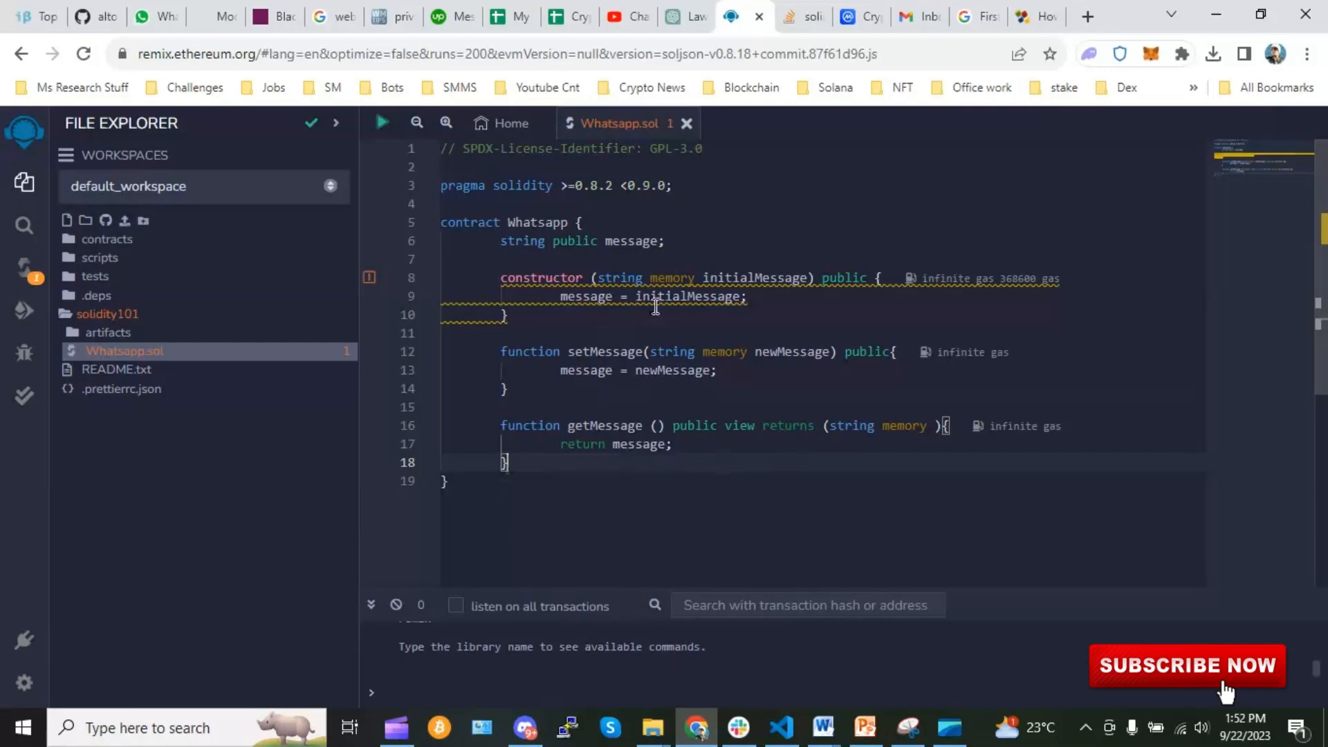
pyautogui.moveTo(808, 396)
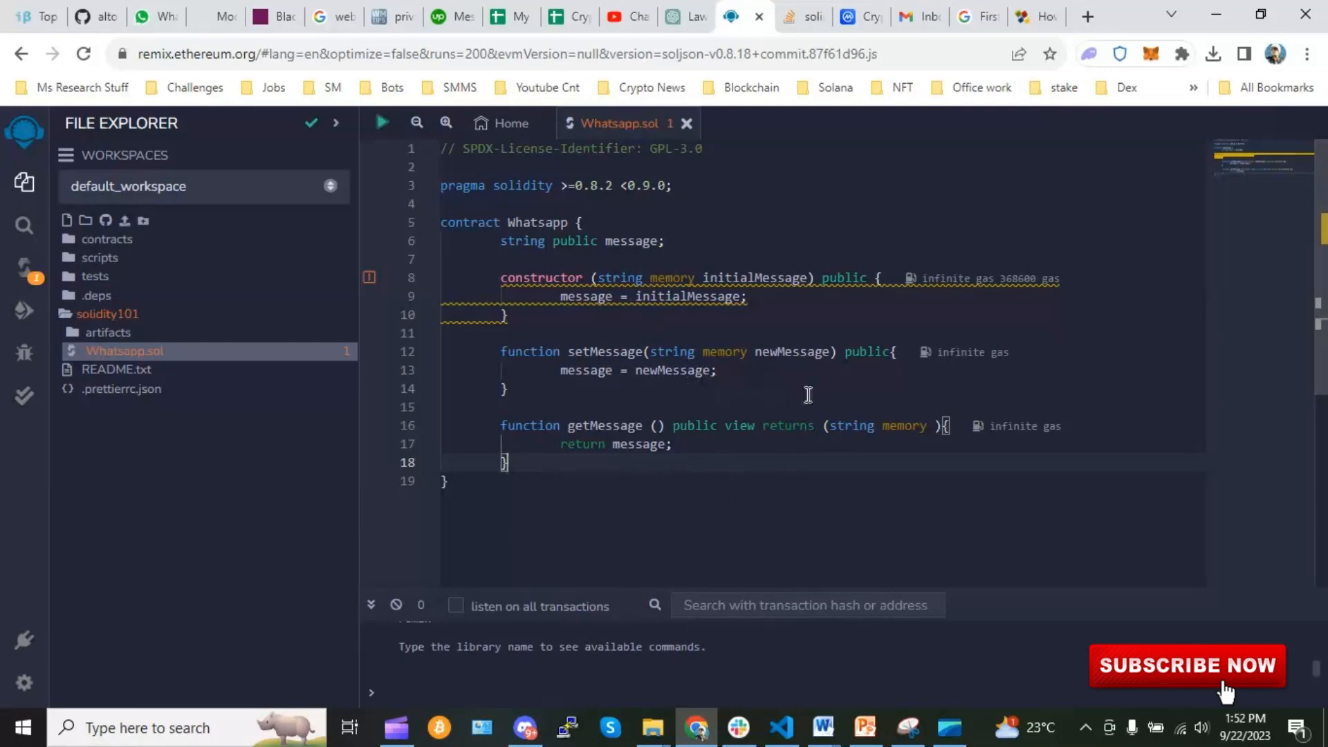
pyautogui.moveTo(563, 429)
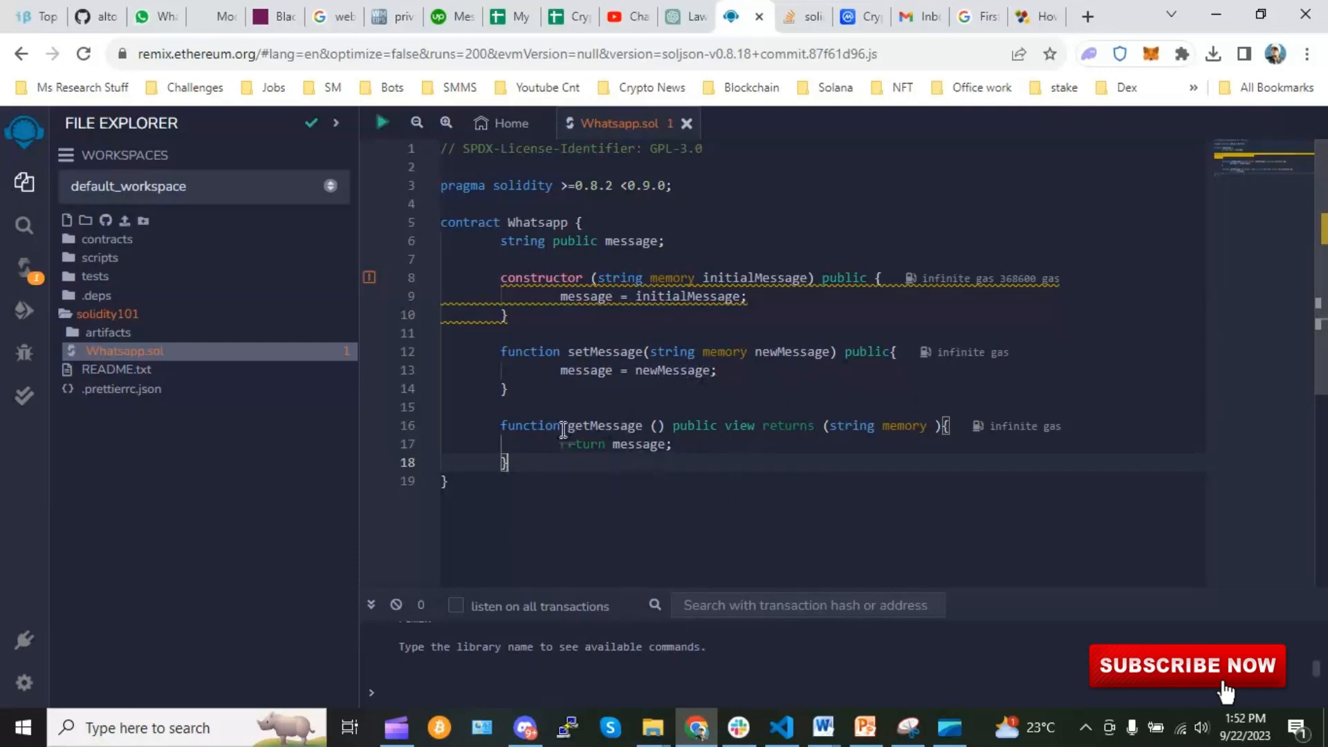